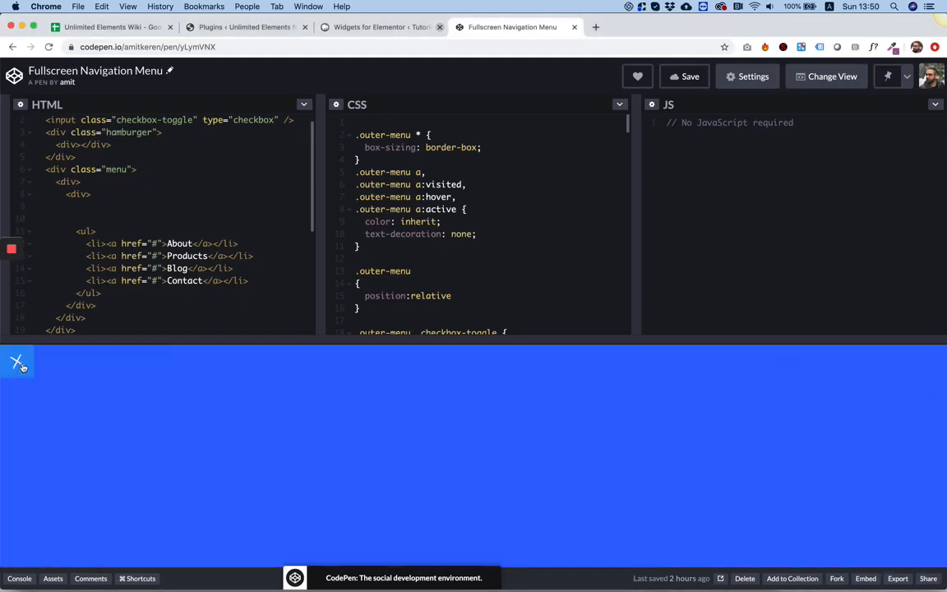
Toggle the CodePen fullscreen menu preview open and closed several times to show its links.
{"action": "left_click", "coordinate": [16, 362]}
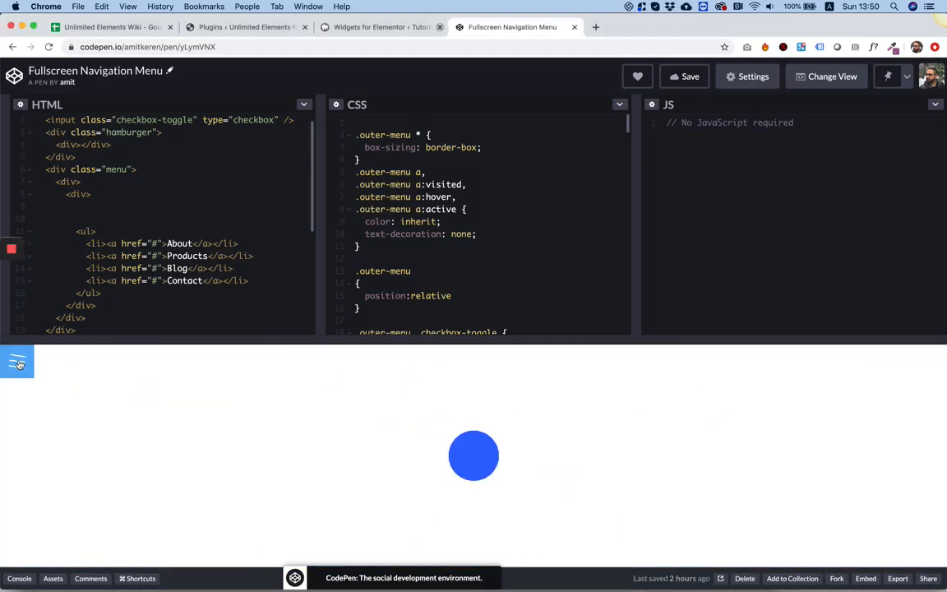
{"action": "left_click", "coordinate": [17, 363]}
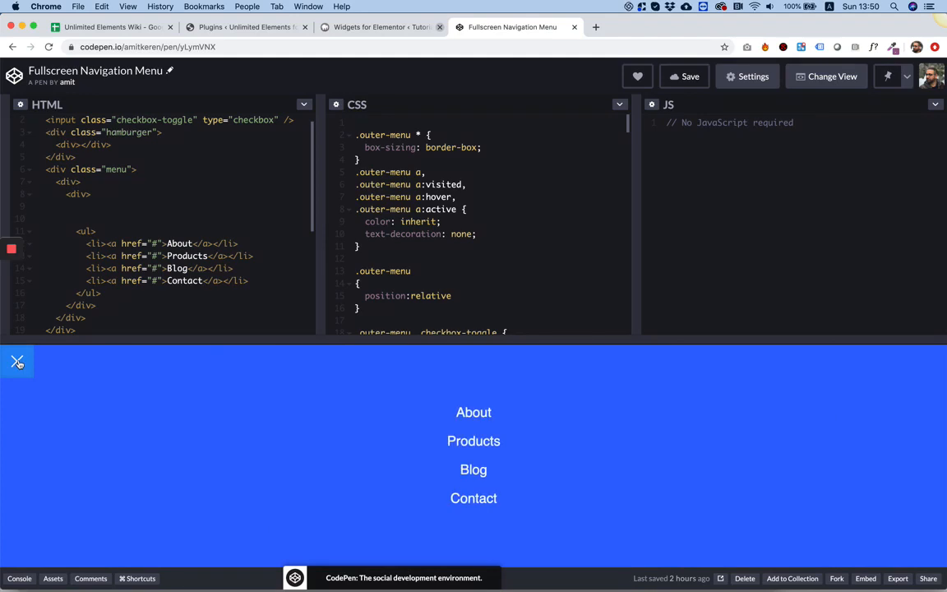
{"action": "left_click", "coordinate": [17, 362]}
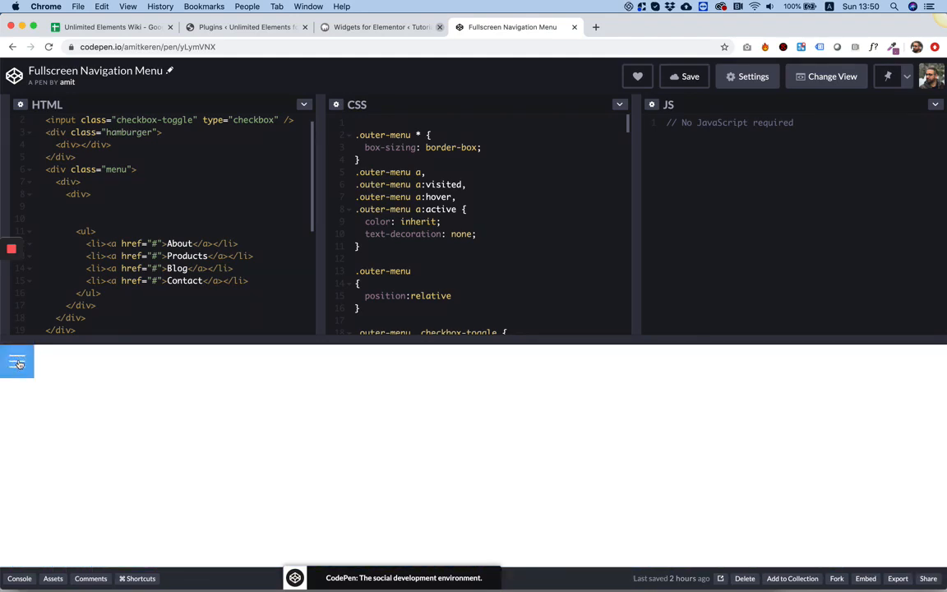
{"action": "left_click", "coordinate": [17, 364]}
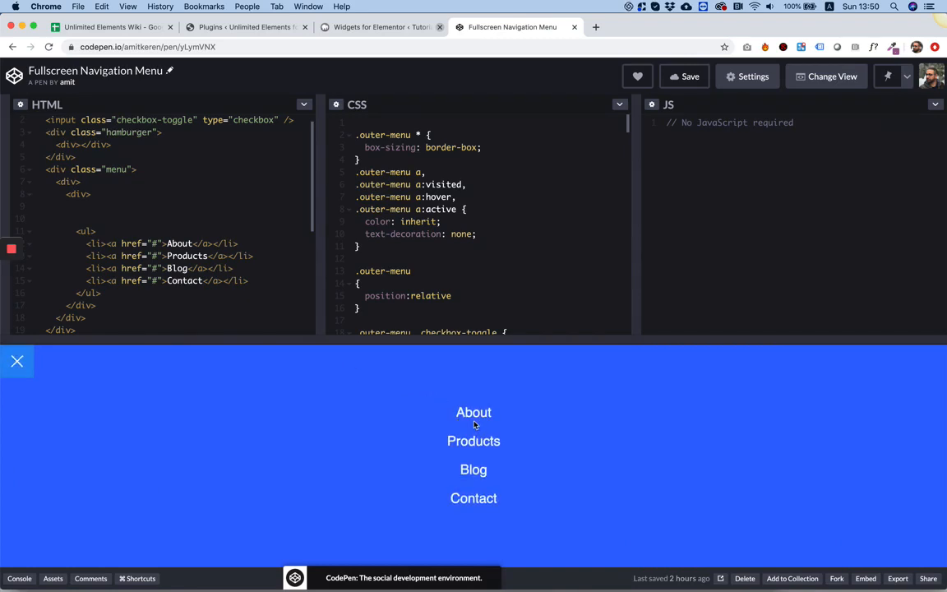
{"action": "mouse_move", "coordinate": [473, 471]}
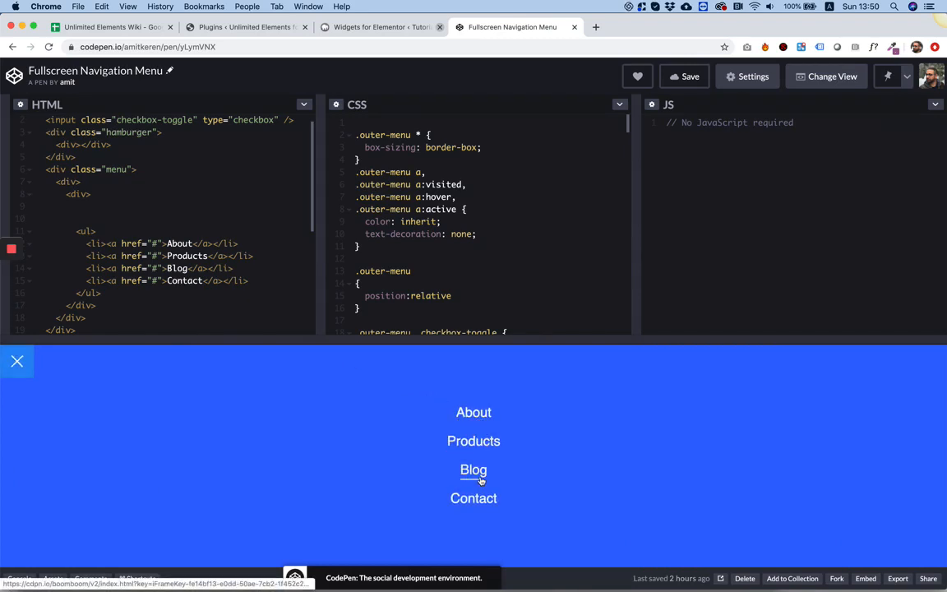
{"action": "mouse_move", "coordinate": [365, 382]}
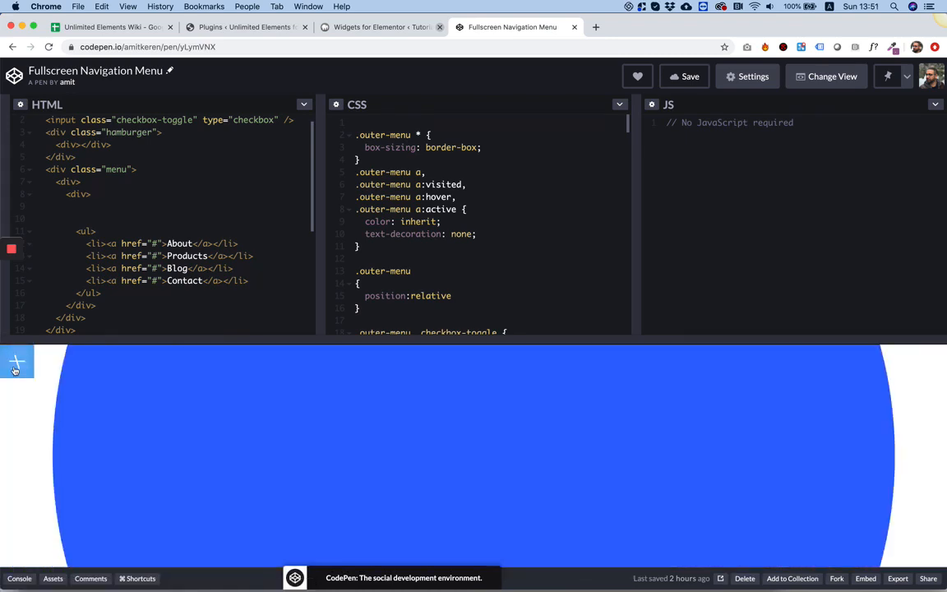
{"action": "left_click", "coordinate": [16, 361]}
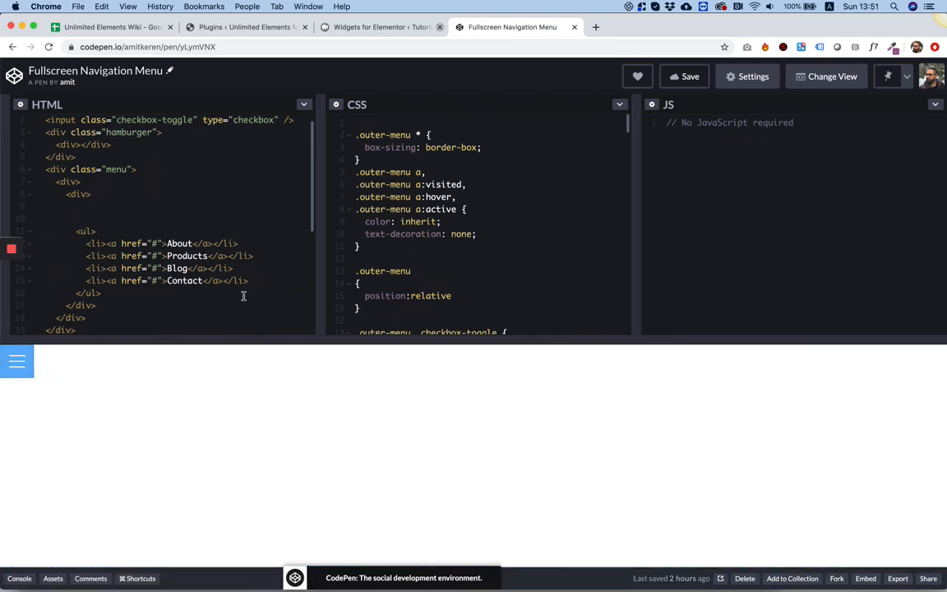
{"action": "left_click", "coordinate": [16, 360]}
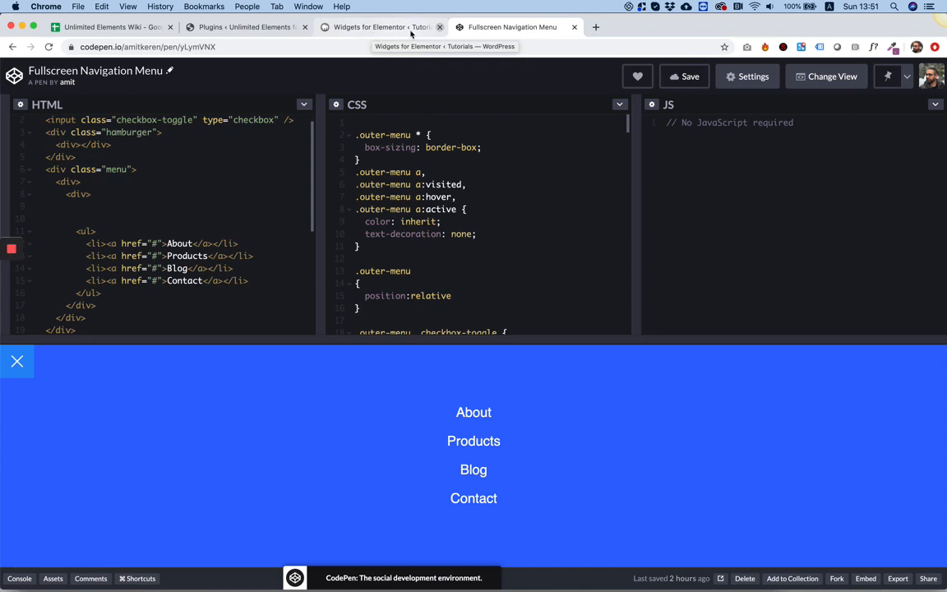
Create a new widget named 'Fullscreen Navigation Menu' and give it the align-justify icon.
{"action": "left_click", "coordinate": [381, 27]}
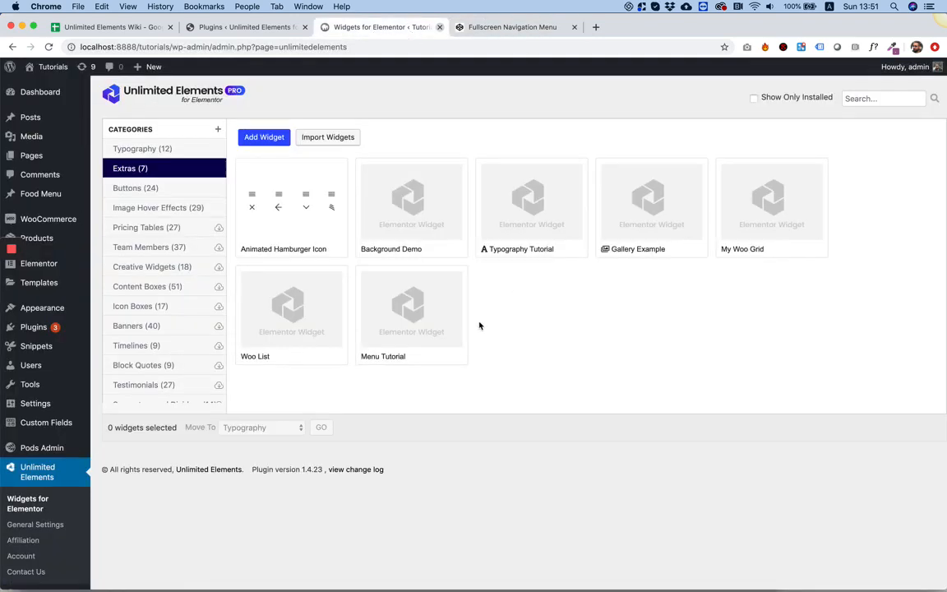
{"action": "left_click", "coordinate": [263, 137]}
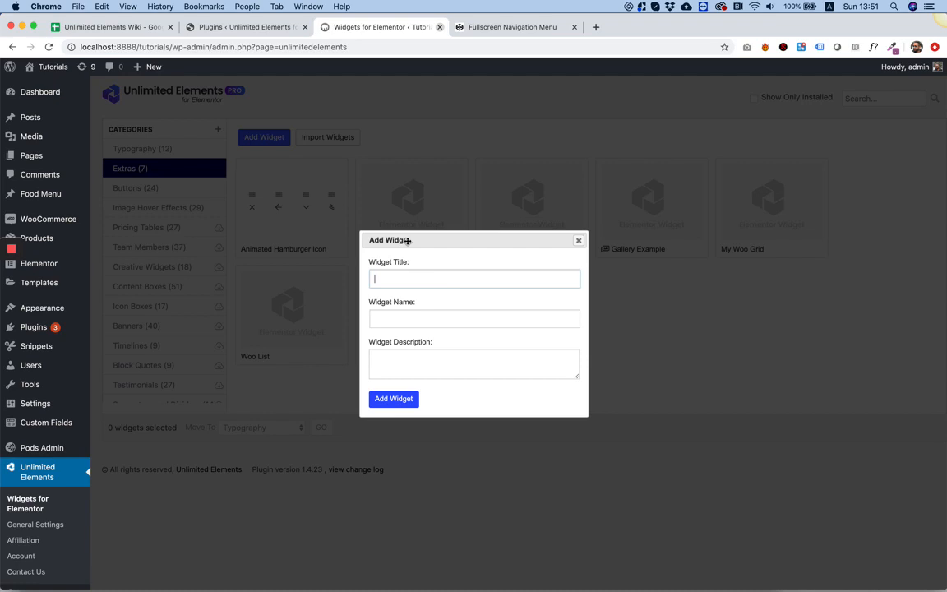
{"action": "type", "text": "Fullscreen Navigation Menu"}
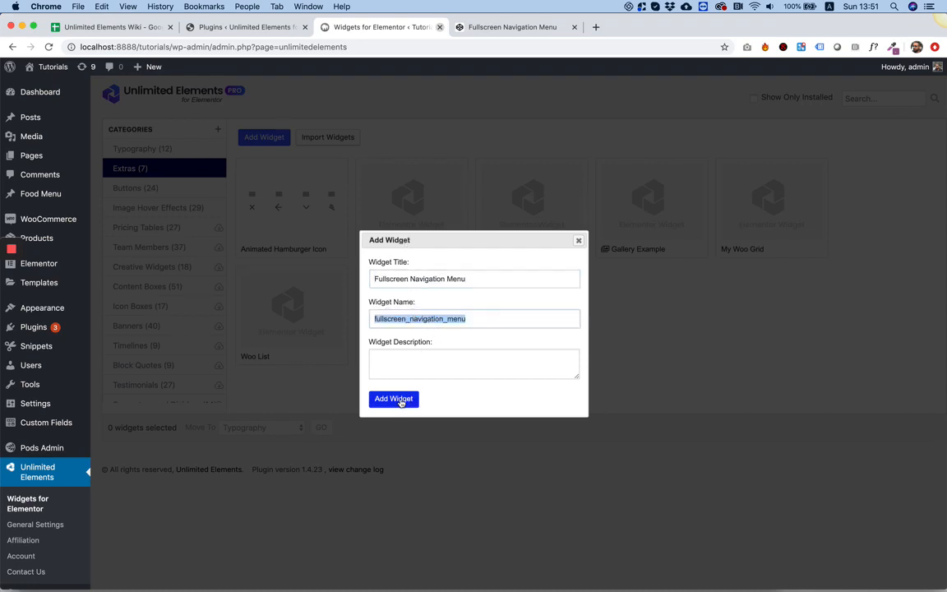
{"action": "left_click", "coordinate": [393, 400]}
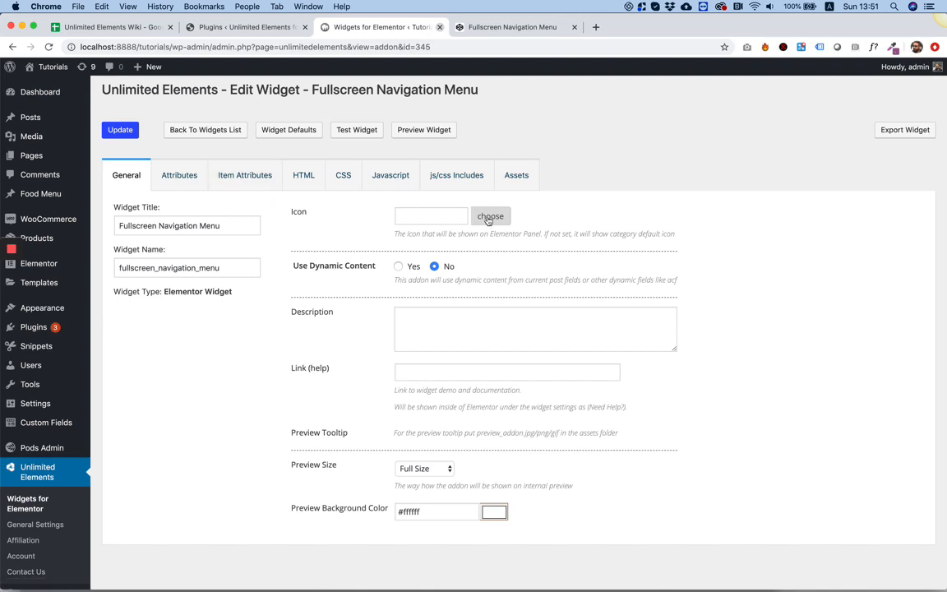
{"action": "left_click", "coordinate": [490, 215]}
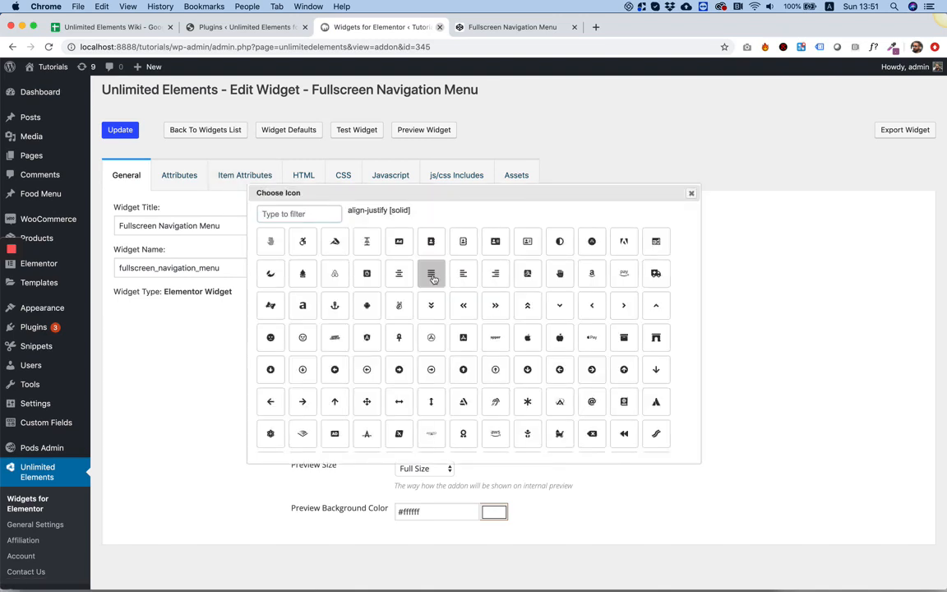
{"action": "left_click", "coordinate": [431, 273]}
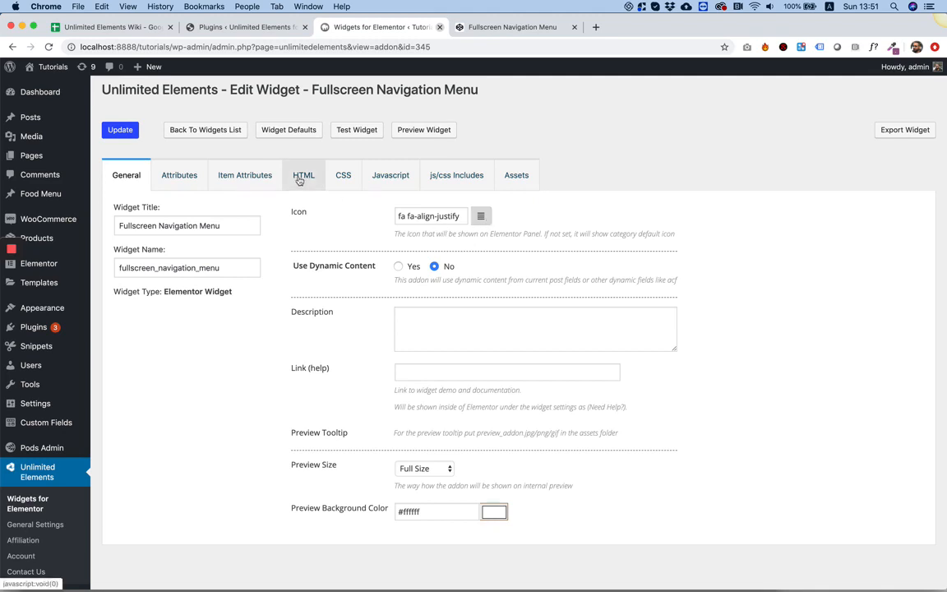
Copy the menu HTML and CSS from the CodePen pen into the widget's HTML and CSS code.
{"action": "left_click", "coordinate": [302, 175]}
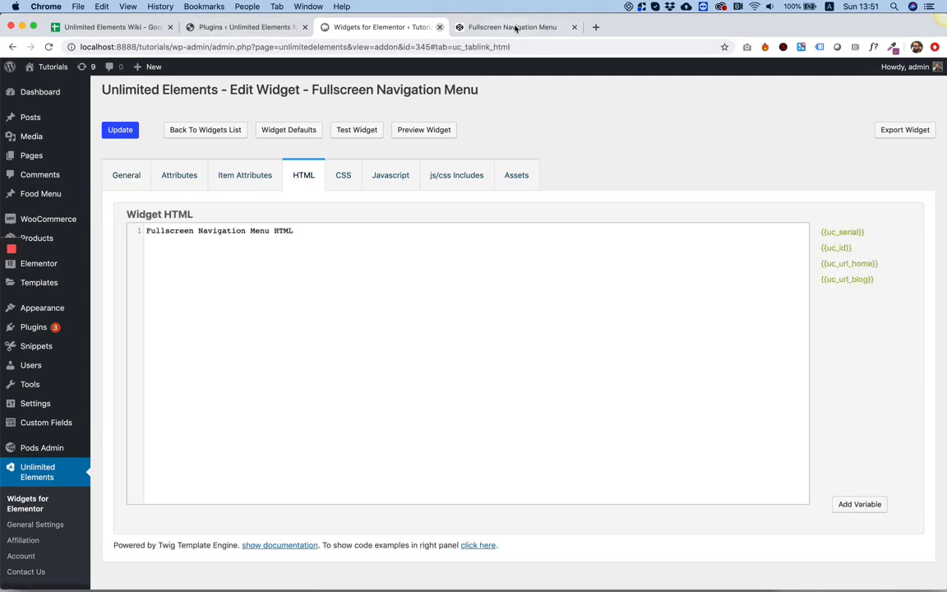
{"action": "left_click", "coordinate": [511, 26]}
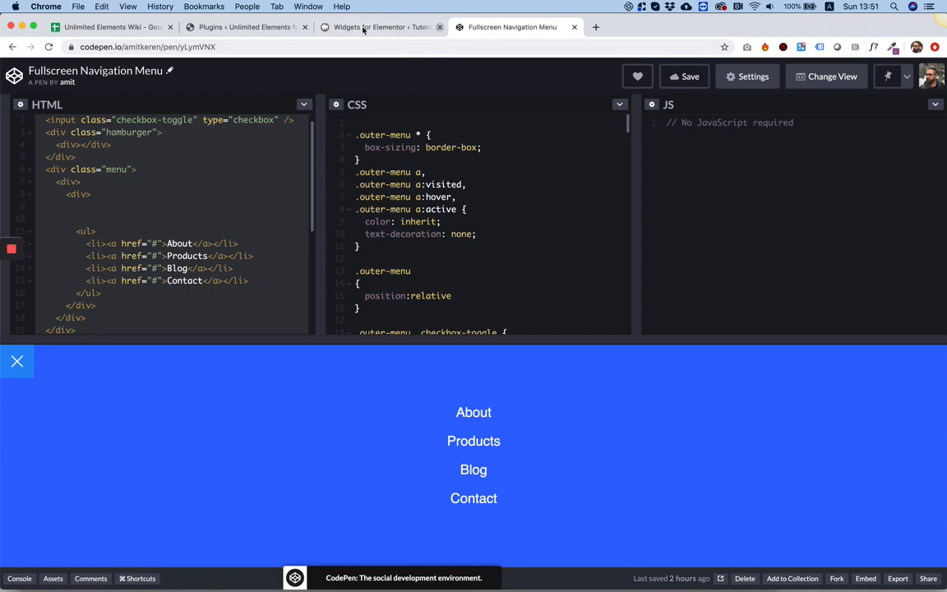
{"action": "left_click", "coordinate": [380, 26]}
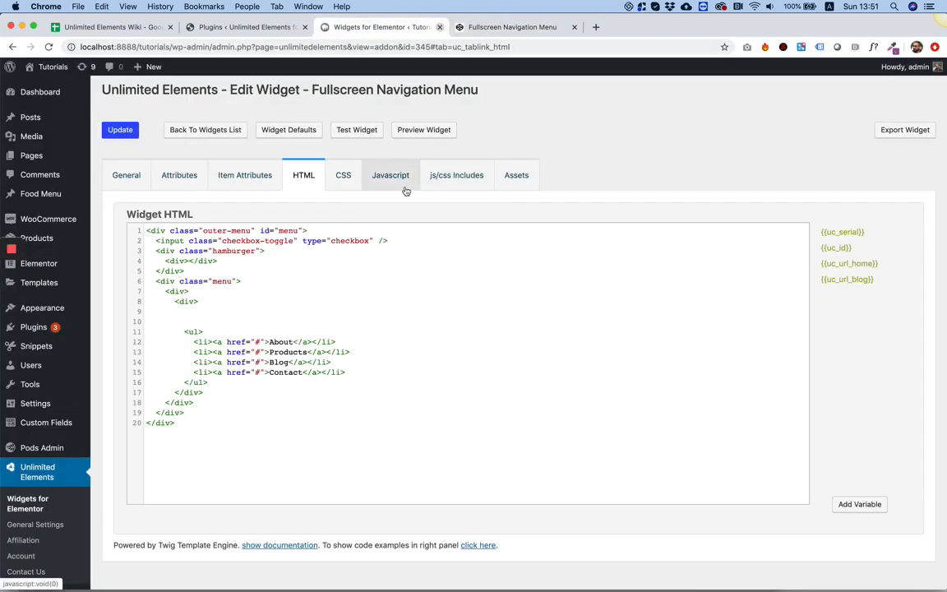
{"action": "left_click", "coordinate": [511, 26]}
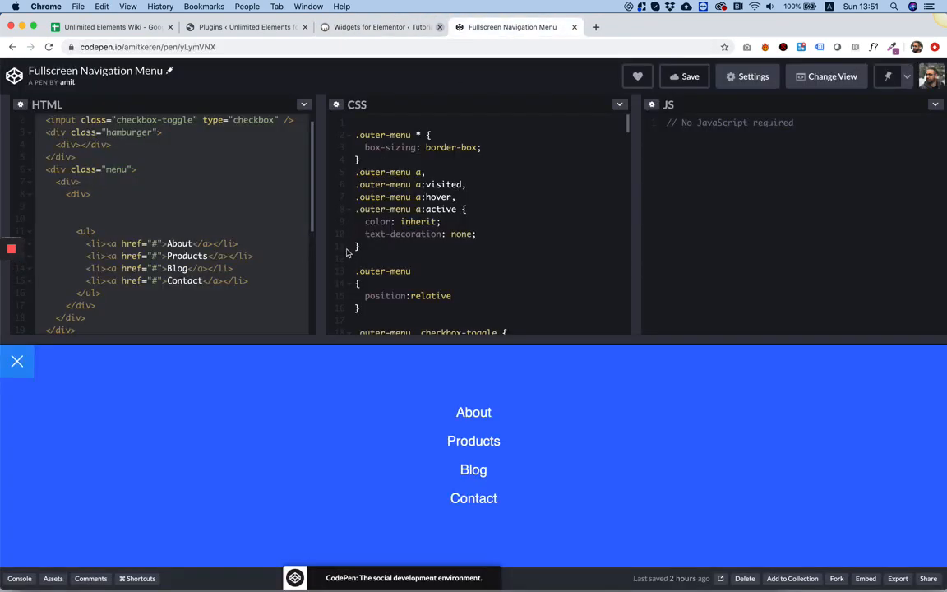
{"action": "left_click", "coordinate": [382, 27]}
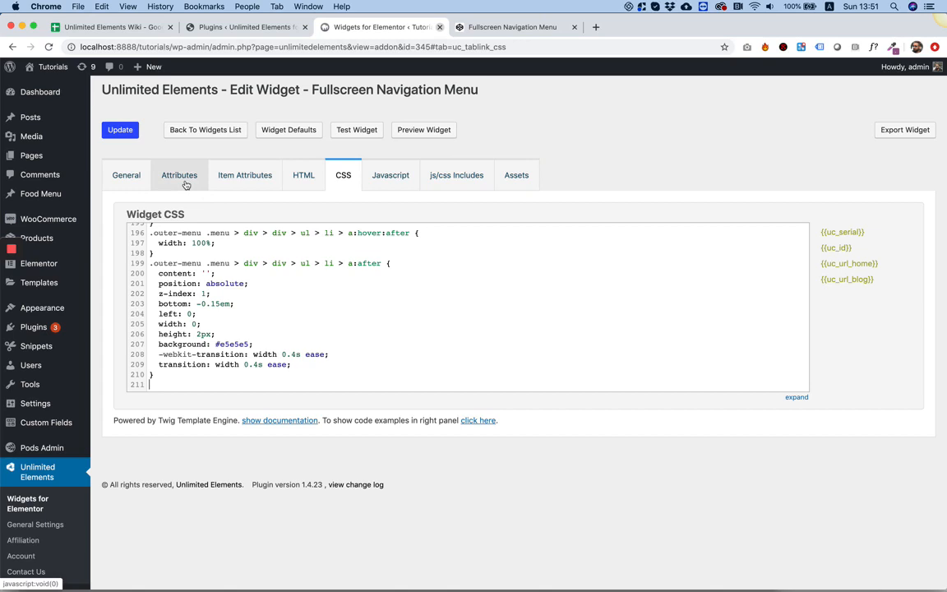
{"action": "mouse_move", "coordinate": [303, 175]}
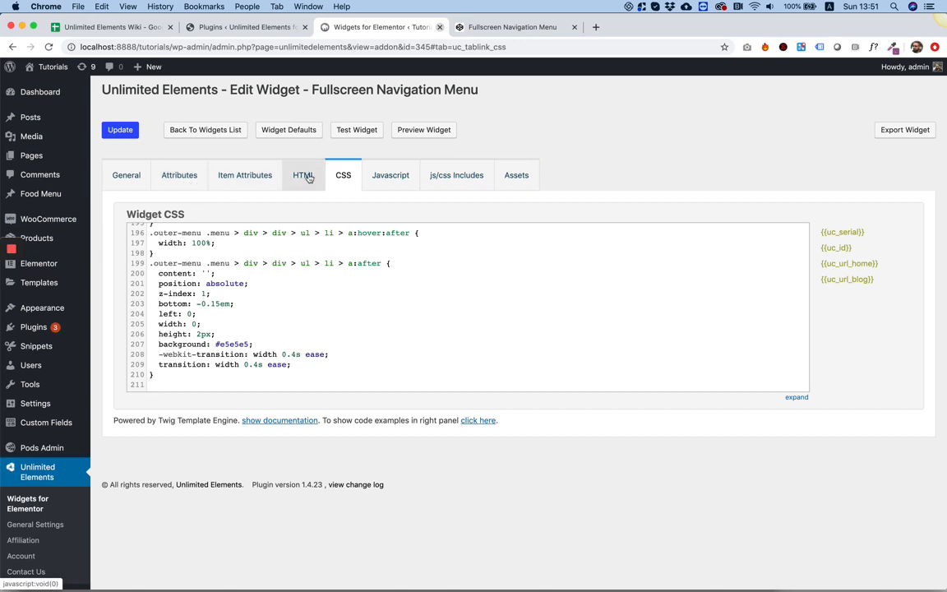
Add empty lines in the widget HTML below the hardcoded About, Products, Blog, Contact list.
{"action": "left_click", "coordinate": [303, 175]}
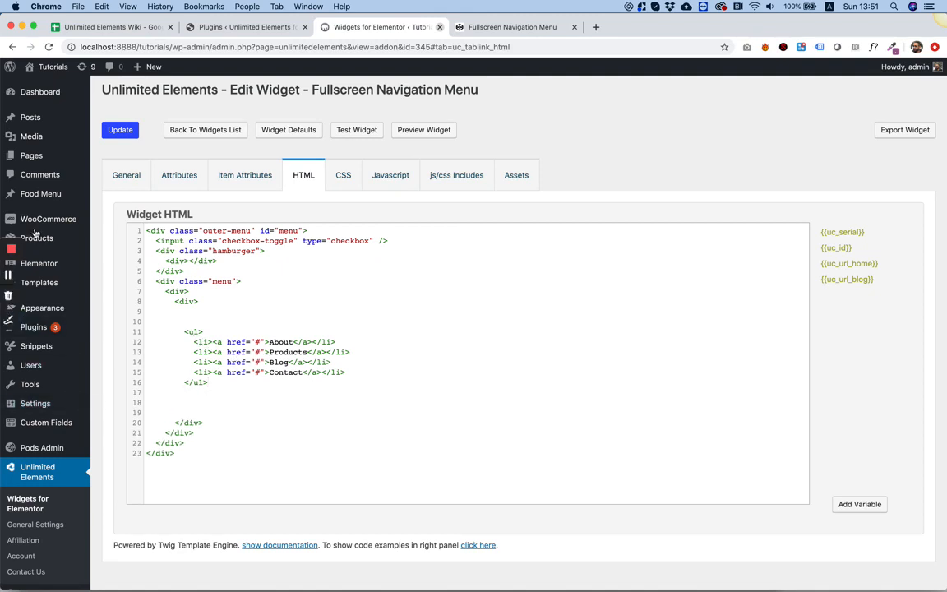
{"action": "mouse_move", "coordinate": [39, 307]}
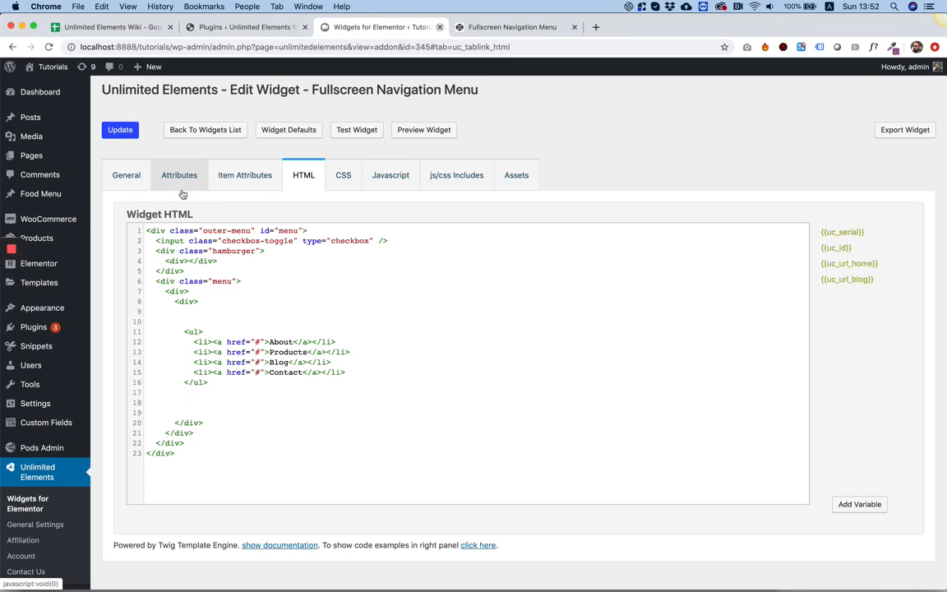
Add a Menu-type attribute titled 'Menu' to the widget.
{"action": "left_click", "coordinate": [177, 174]}
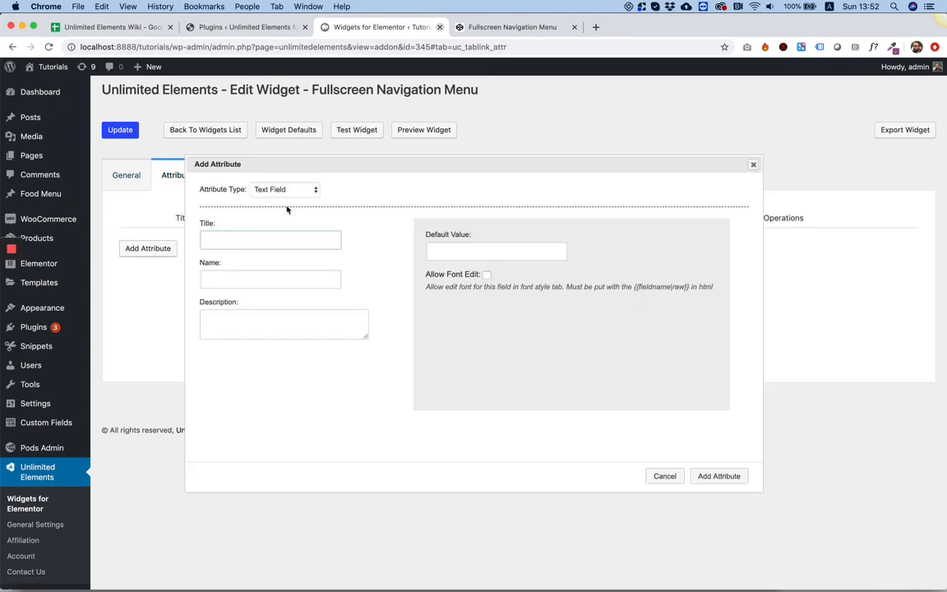
{"action": "left_click", "coordinate": [283, 189]}
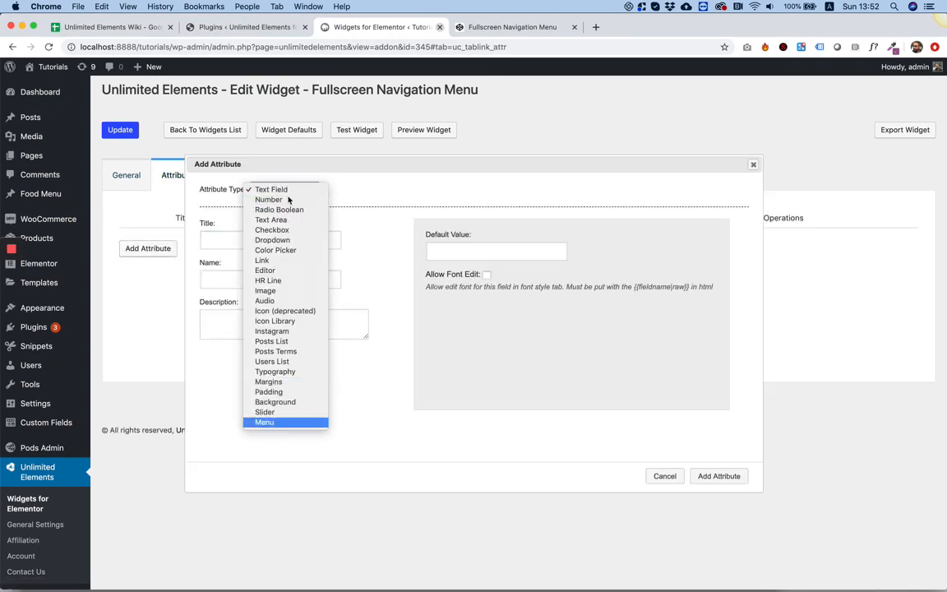
{"action": "left_click", "coordinate": [263, 421]}
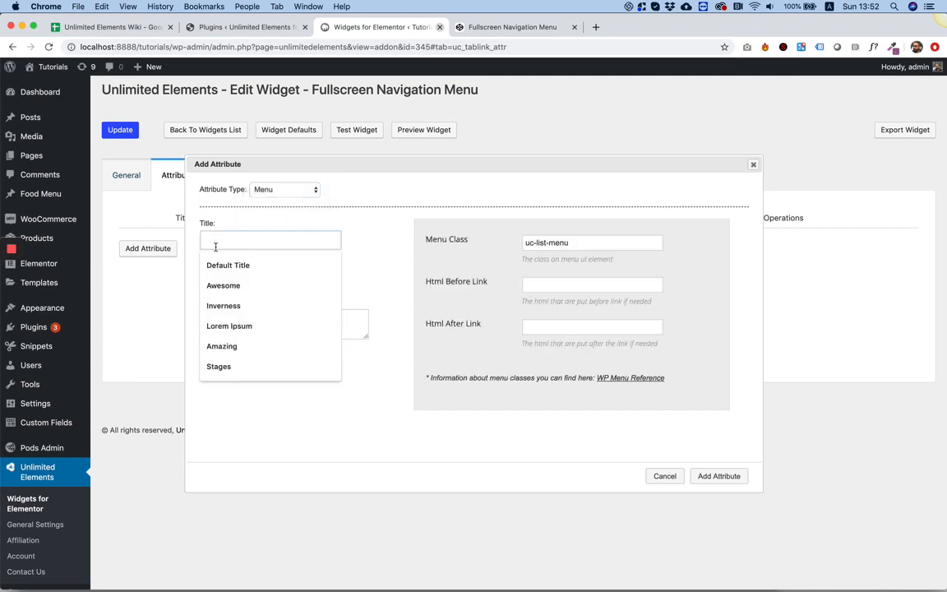
{"action": "type", "text": "Menu"}
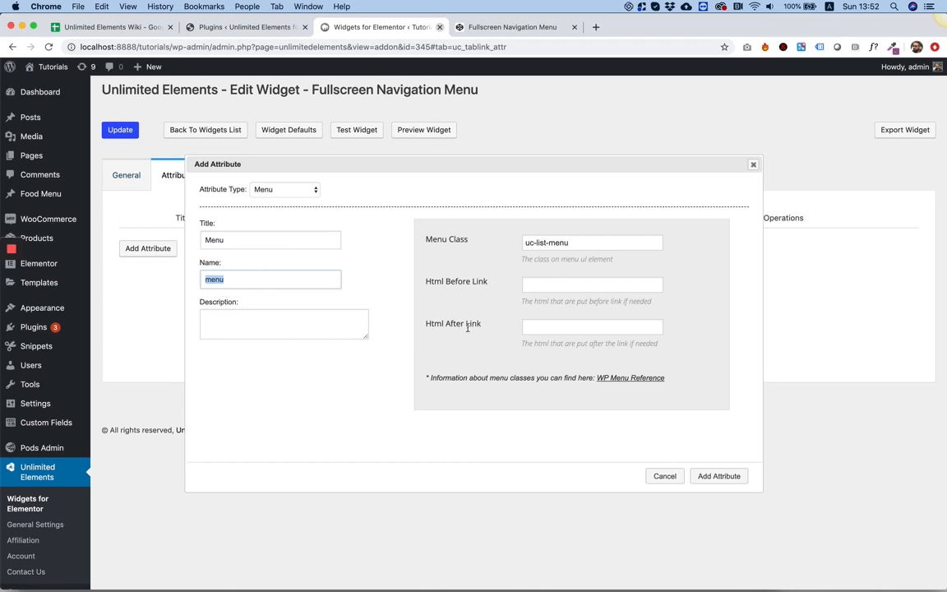
{"action": "left_click", "coordinate": [717, 477]}
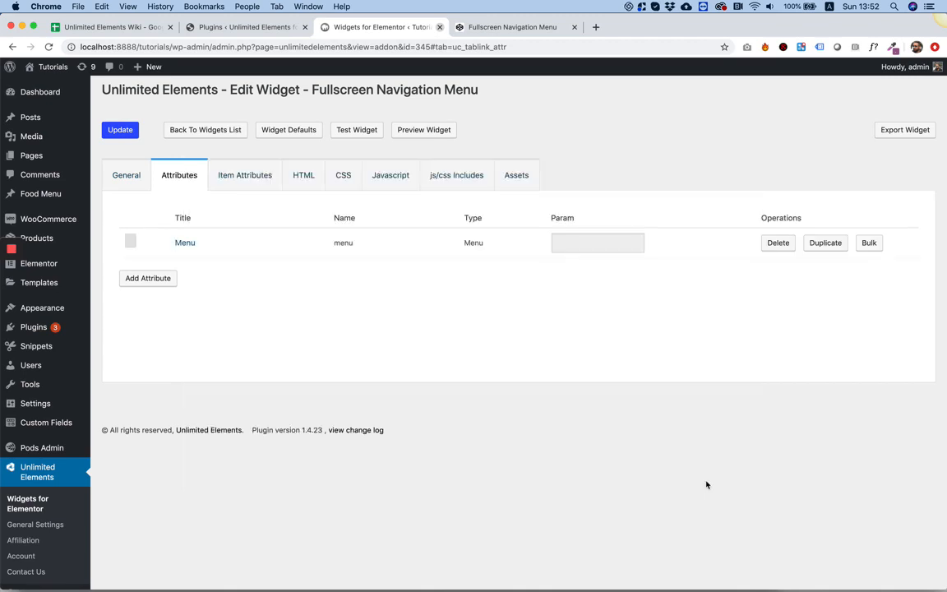
{"action": "mouse_move", "coordinate": [148, 155]}
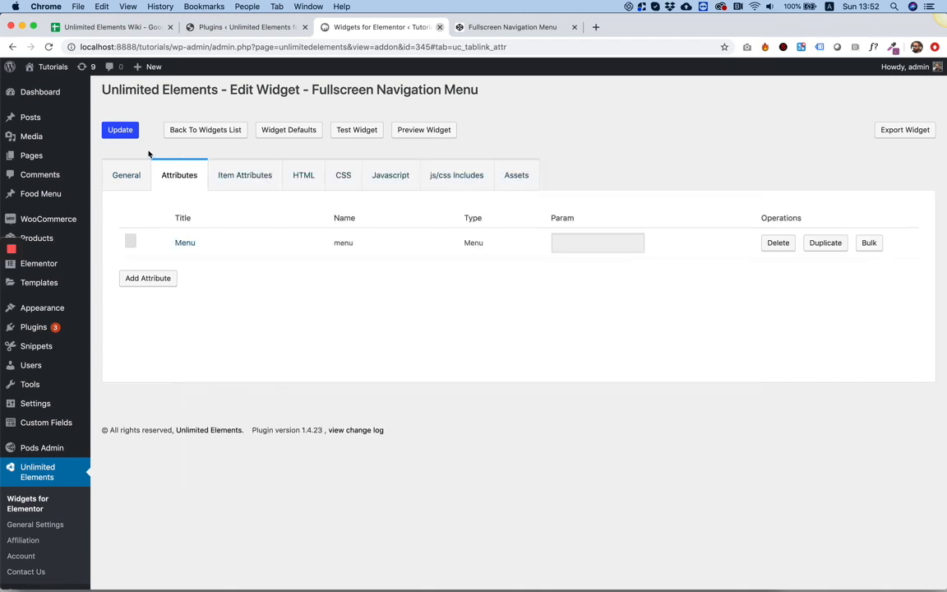
Replace the hardcoded <ul> list of links in the HTML with the {{menu|raw}} variable.
{"action": "left_click", "coordinate": [302, 175]}
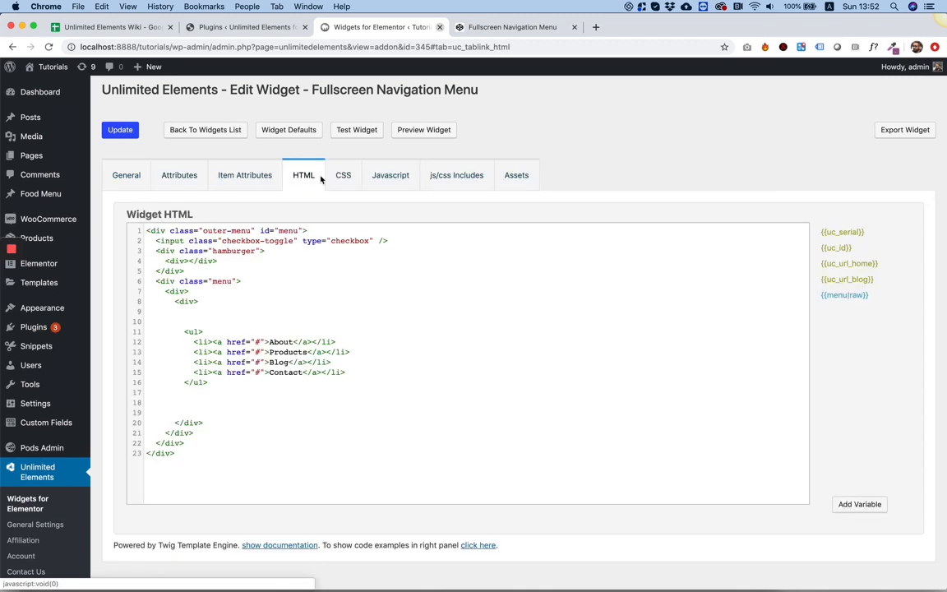
{"action": "left_click_drag", "start_coordinate": [188, 332], "coordinate": [207, 382]}
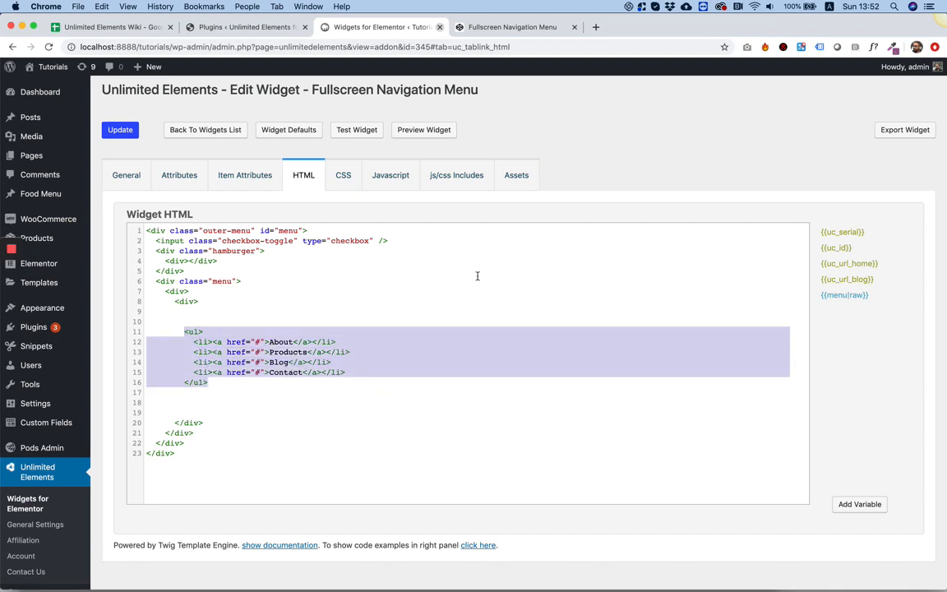
{"action": "mouse_move", "coordinate": [846, 294]}
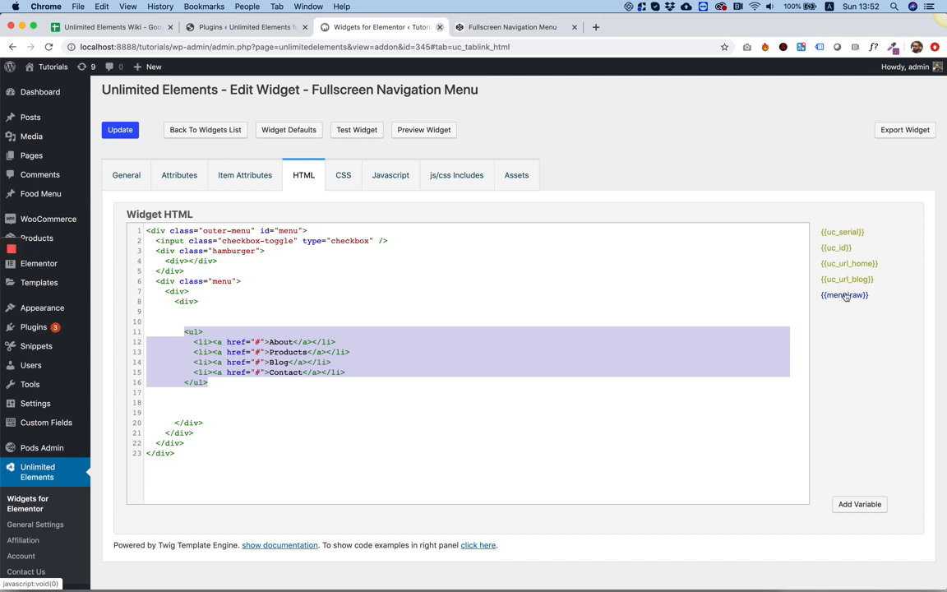
{"action": "left_click", "coordinate": [846, 295]}
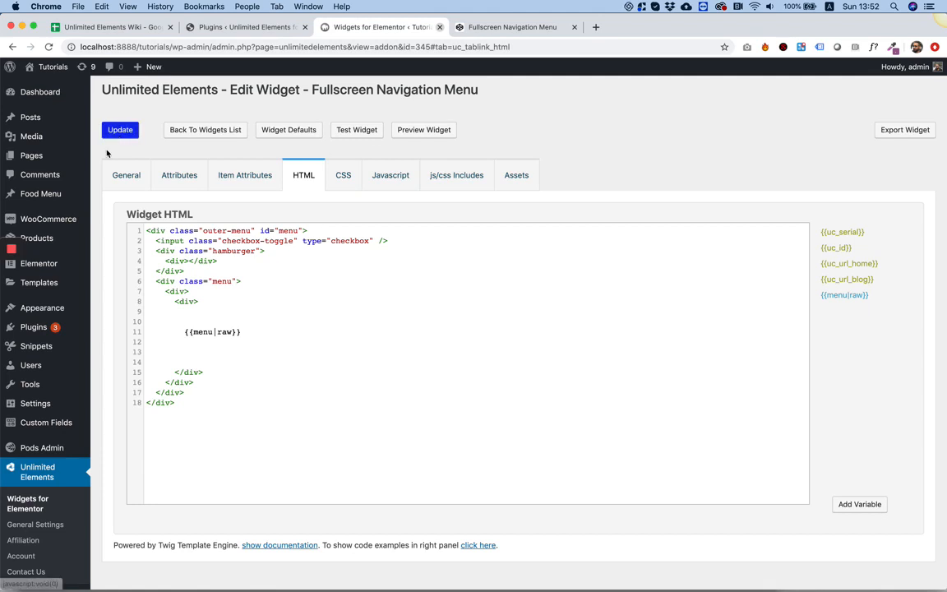
Open Pages > Add New in a new tab to start a new Elementor page.
{"action": "right_click", "coordinate": [134, 175]}
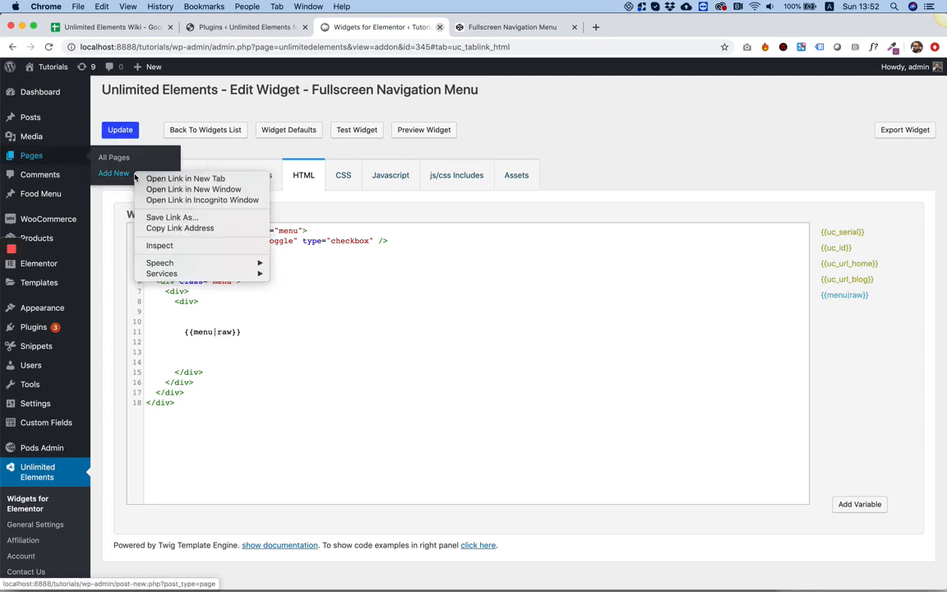
{"action": "left_click", "coordinate": [184, 177]}
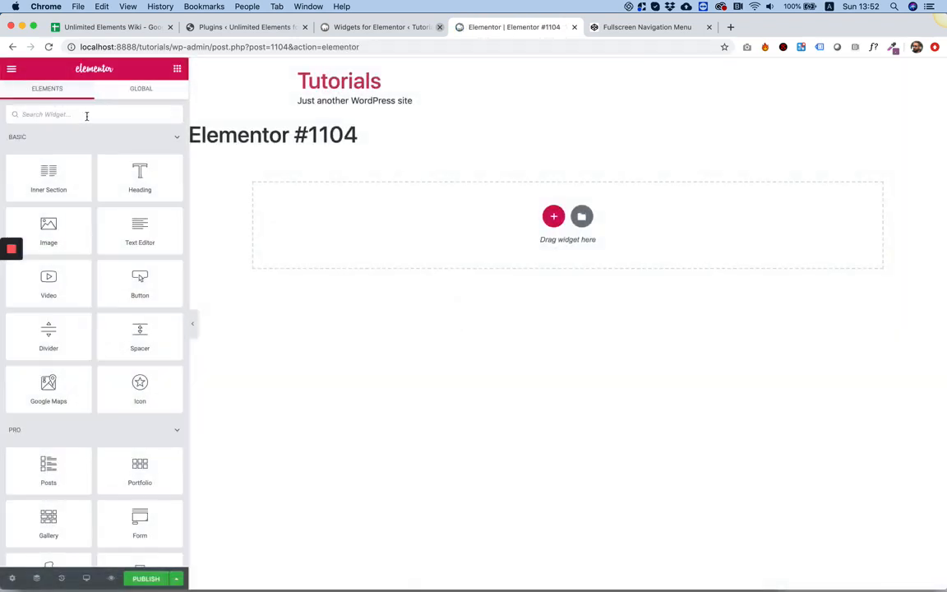
Search the widgets panel for 'menu' and add the Fullscreen Navigation Menu widget to the page.
{"action": "type", "text": "menu"}
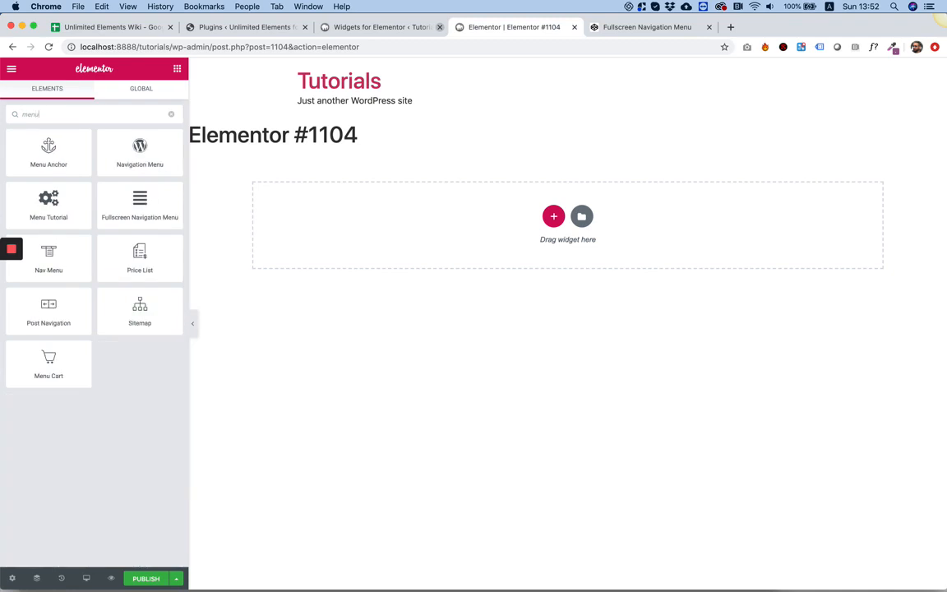
{"action": "mouse_move", "coordinate": [140, 205]}
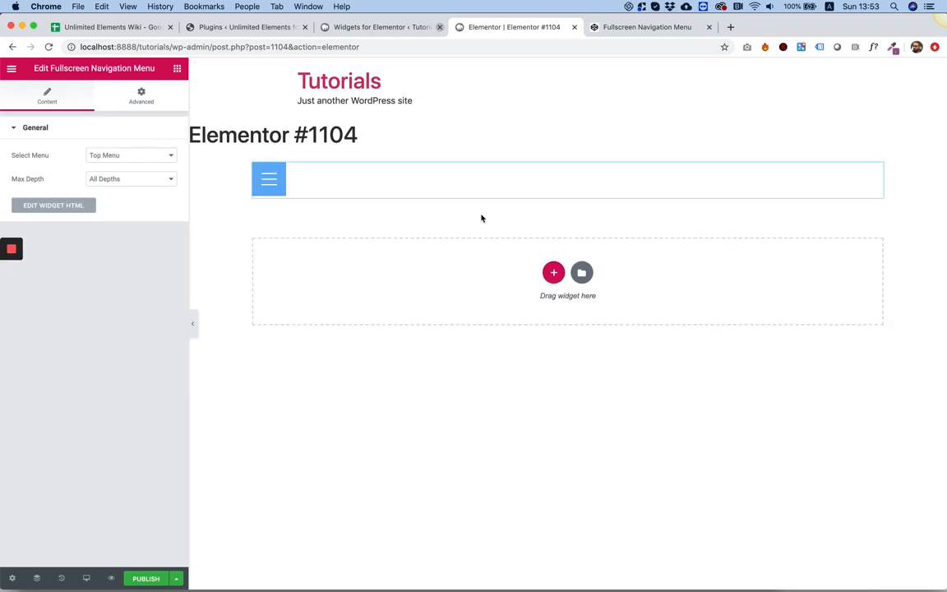
{"action": "left_click", "coordinate": [270, 179]}
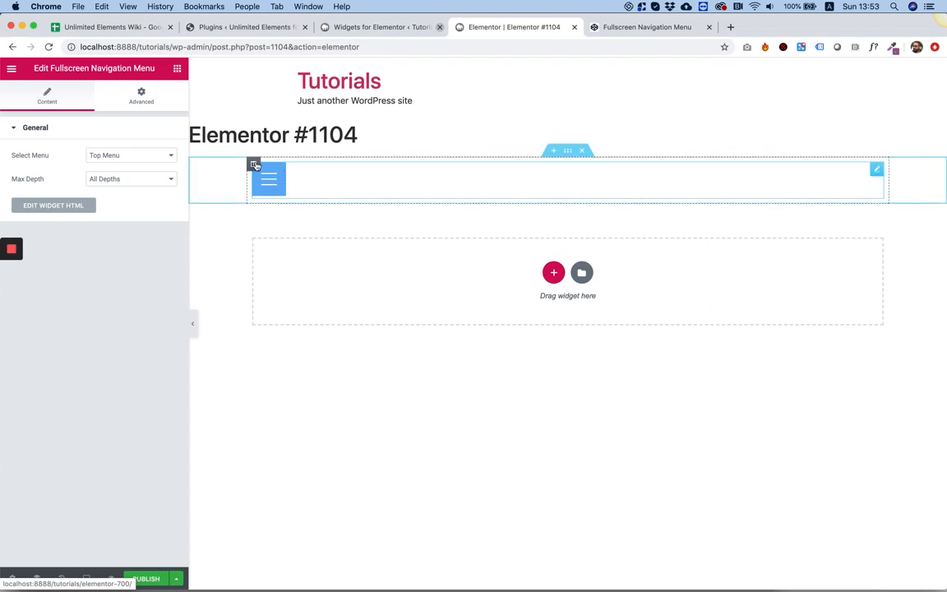
Set the widget's width to Inline (auto) and its position to Fixed in Advanced settings.
{"action": "left_click", "coordinate": [141, 94]}
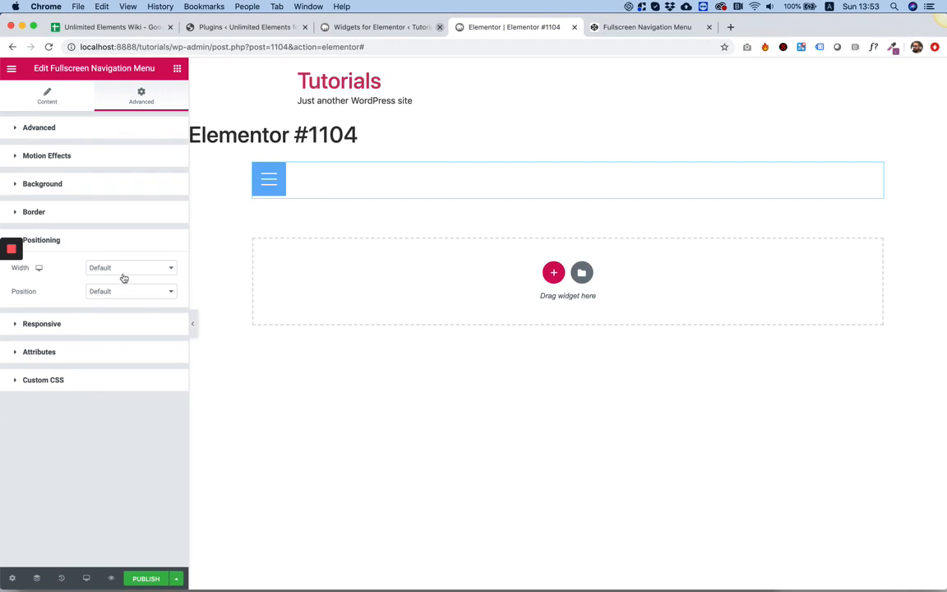
{"action": "left_click", "coordinate": [130, 266]}
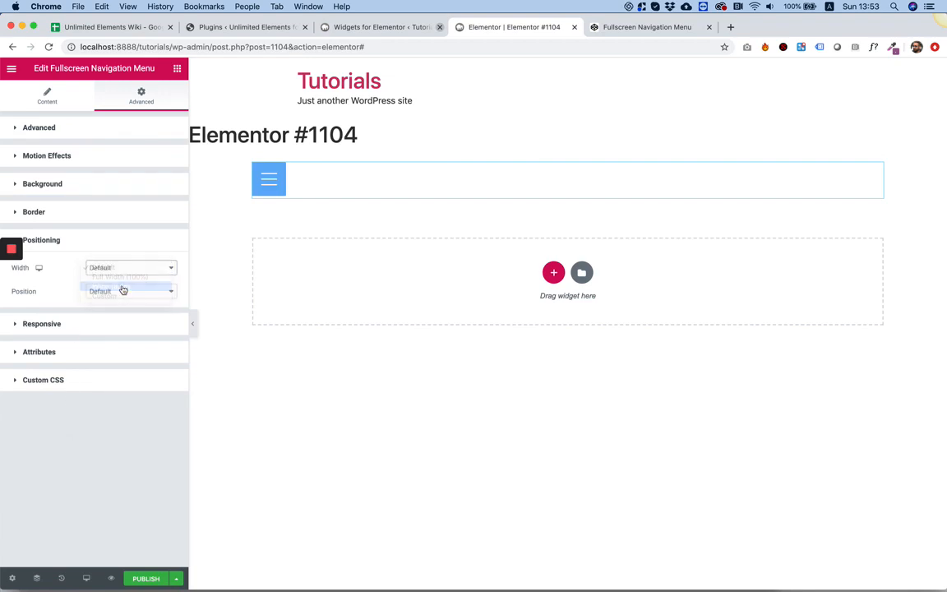
{"action": "left_click", "coordinate": [118, 277]}
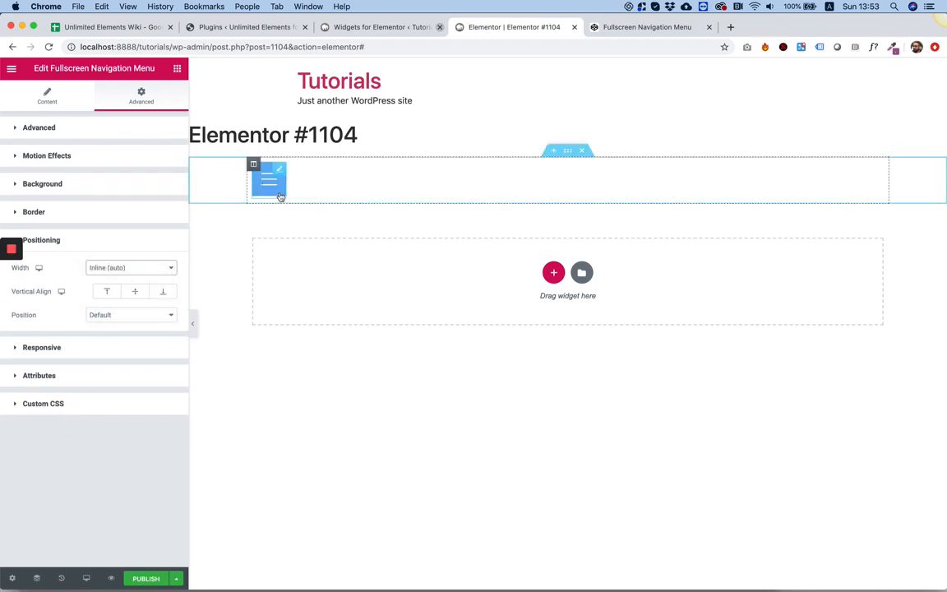
{"action": "left_click", "coordinate": [130, 314]}
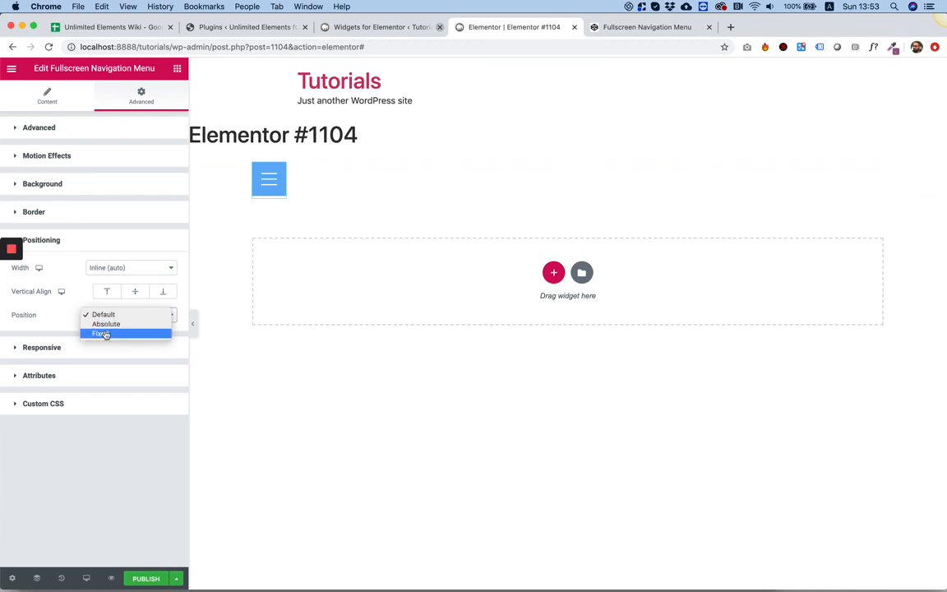
{"action": "left_click", "coordinate": [100, 333]}
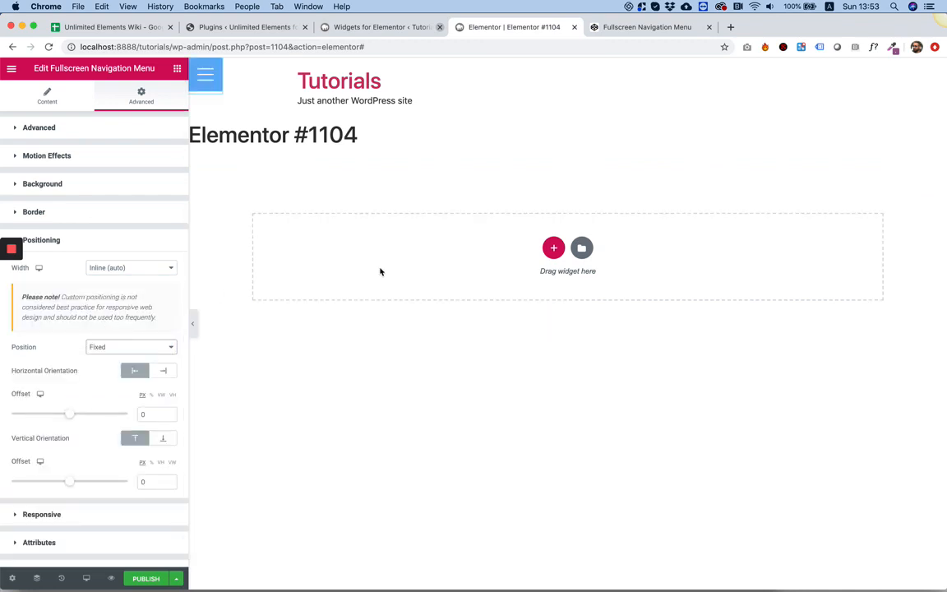
{"action": "mouse_move", "coordinate": [348, 263]}
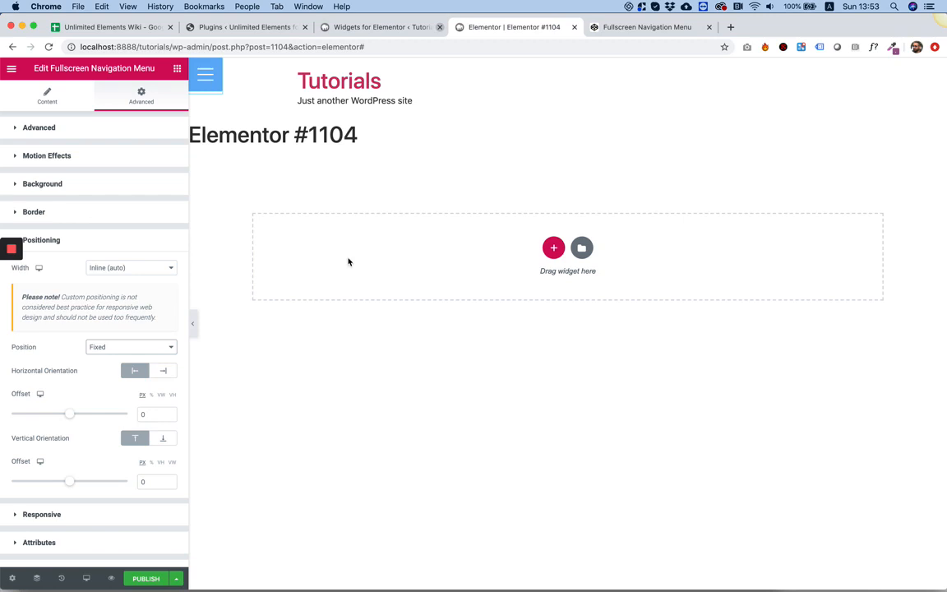
{"action": "mouse_move", "coordinate": [227, 113]}
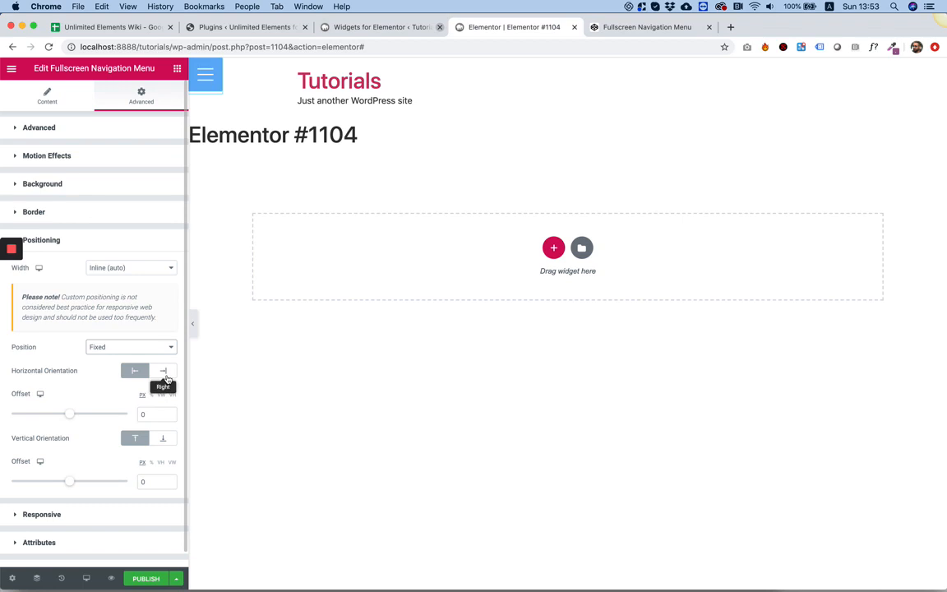
Anchor the widget to the right with an offset of 20 and publish the page.
{"action": "left_click", "coordinate": [162, 372]}
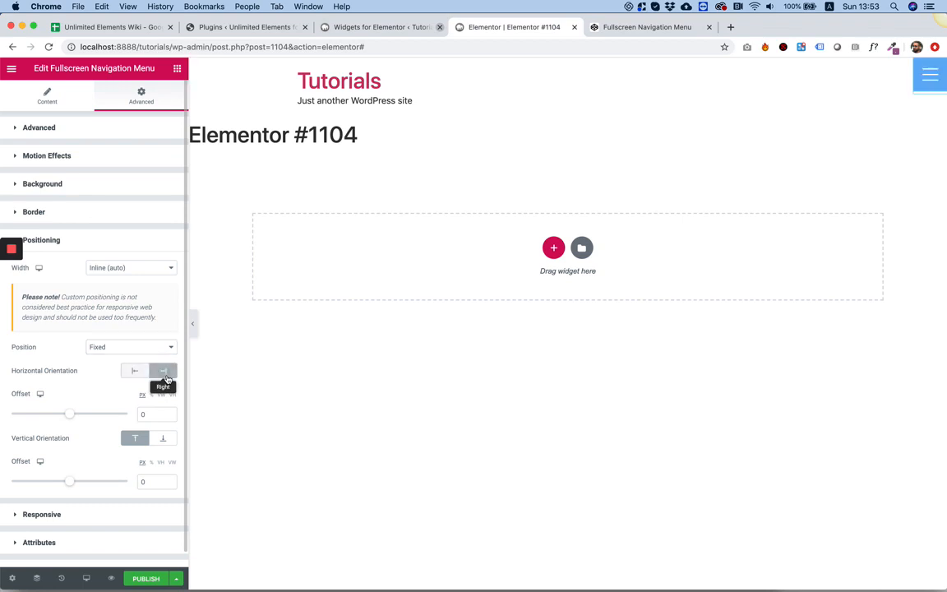
{"action": "left_click", "coordinate": [163, 371]}
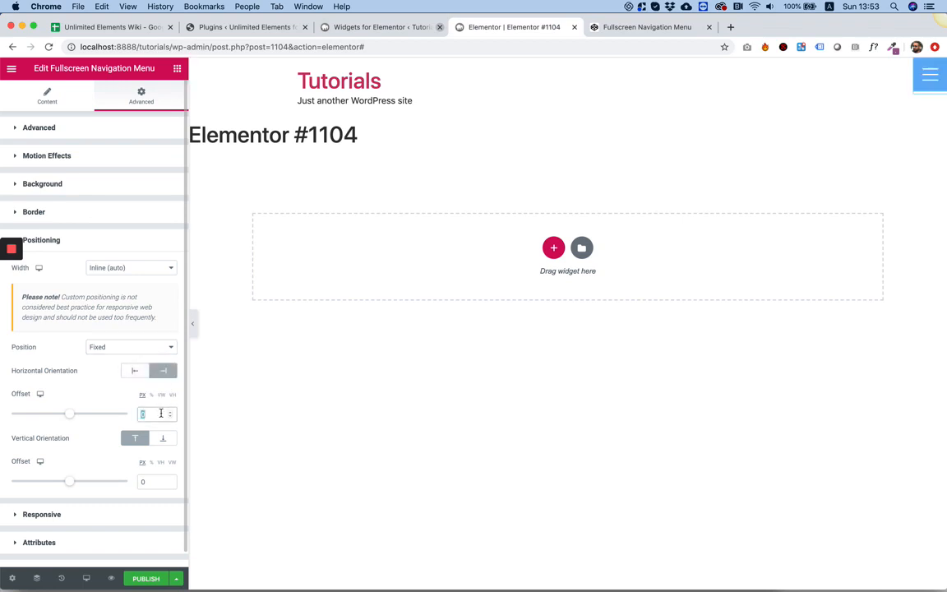
{"action": "type", "text": "20"}
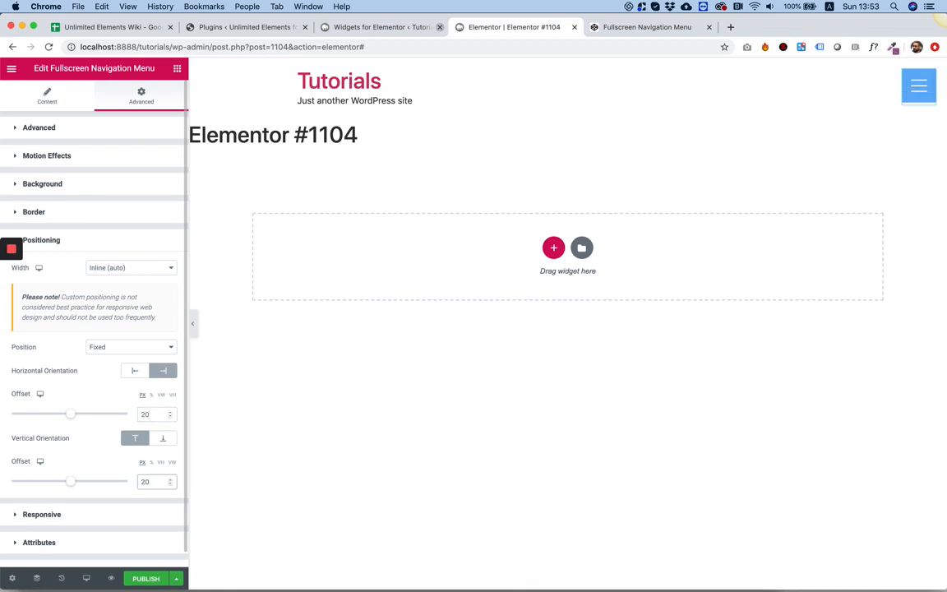
{"action": "left_click", "coordinate": [145, 579]}
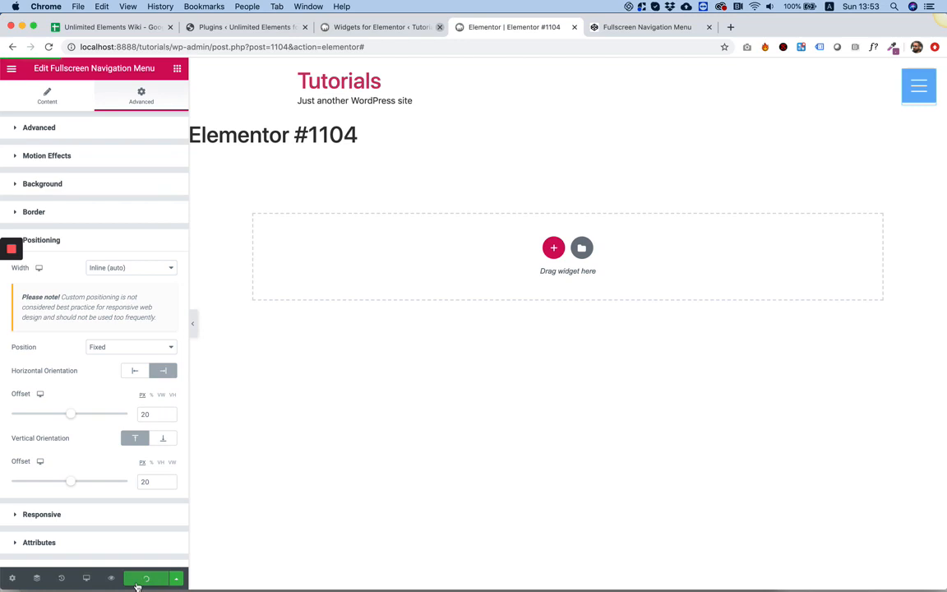
Preview the page and toggle the top-right hamburger to open and close the fullscreen Home, About, Contact menu.
{"action": "left_click", "coordinate": [144, 579]}
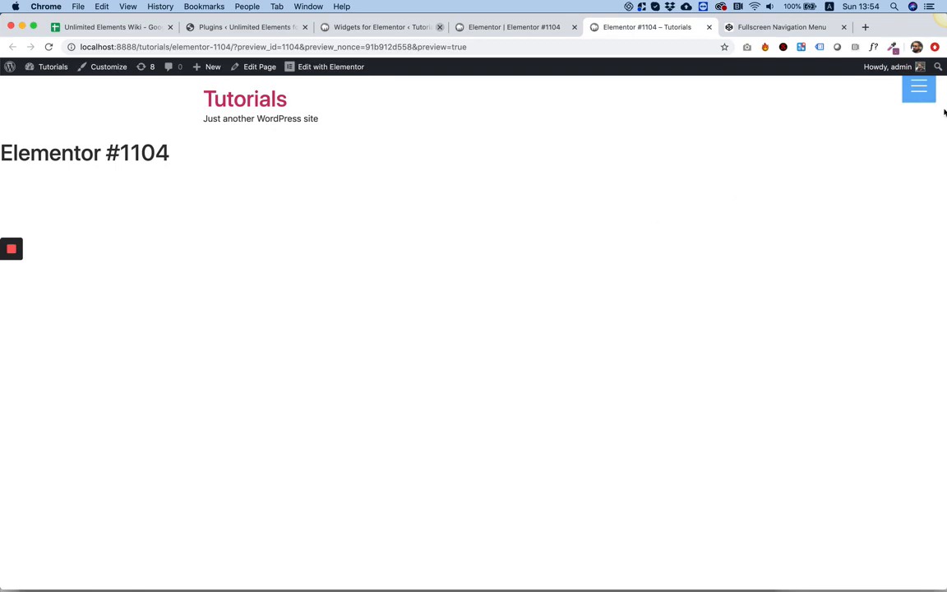
{"action": "left_click", "coordinate": [918, 88]}
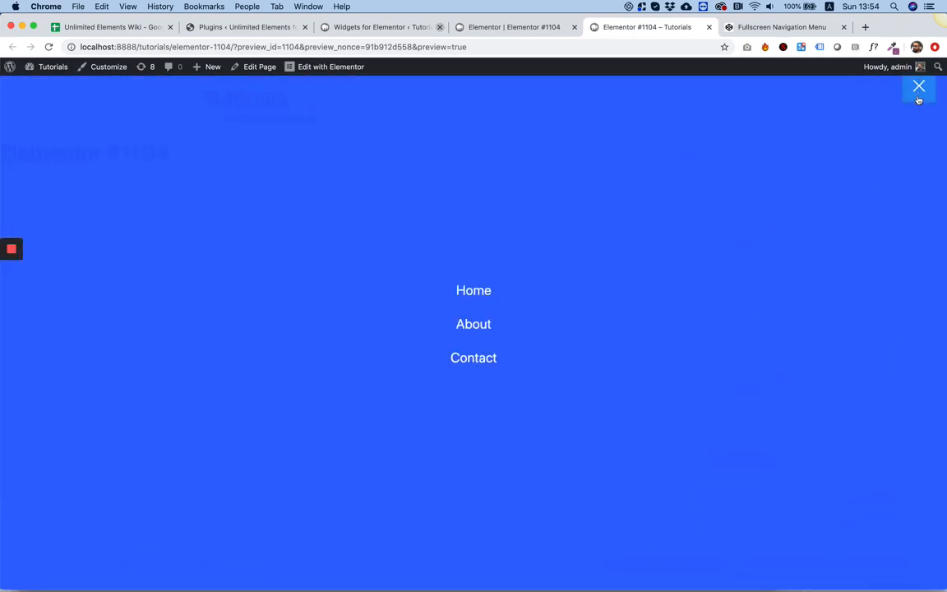
{"action": "left_click", "coordinate": [918, 85]}
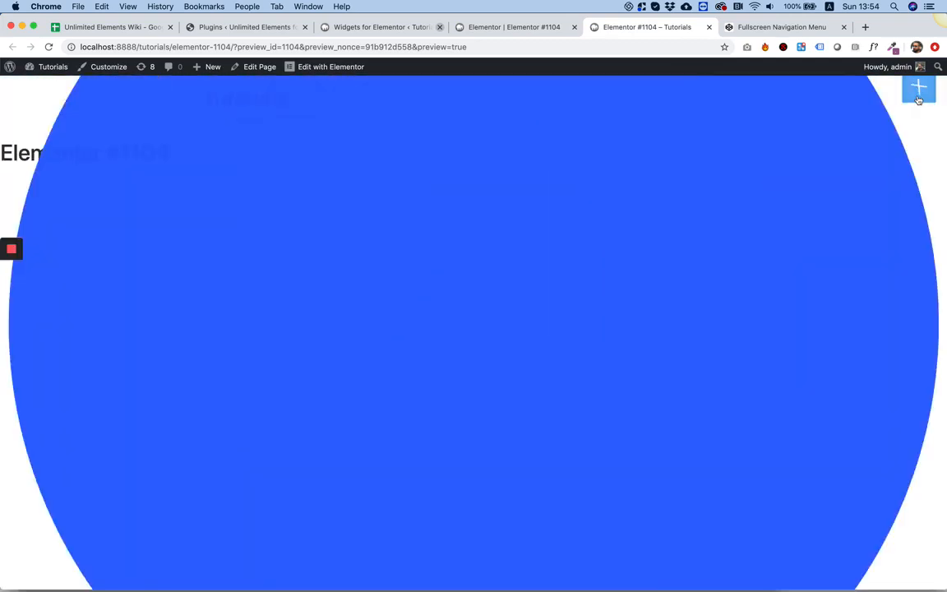
{"action": "left_click", "coordinate": [918, 86]}
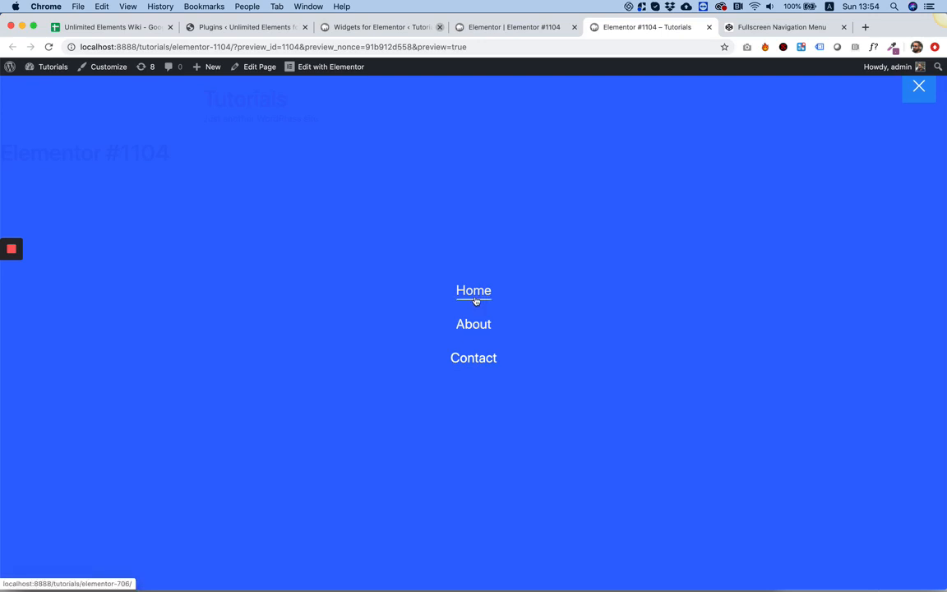
{"action": "left_click", "coordinate": [917, 85]}
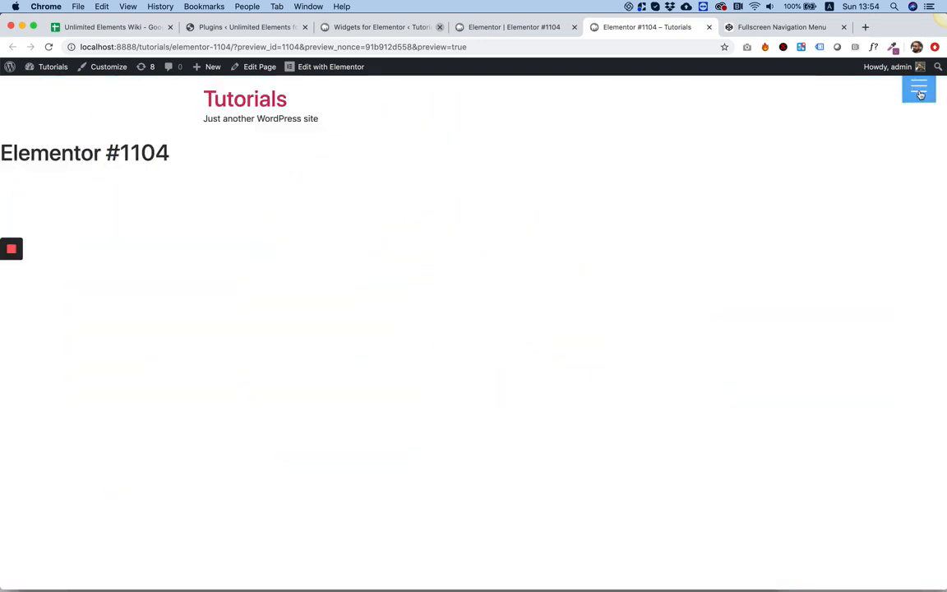
{"action": "left_click", "coordinate": [917, 89]}
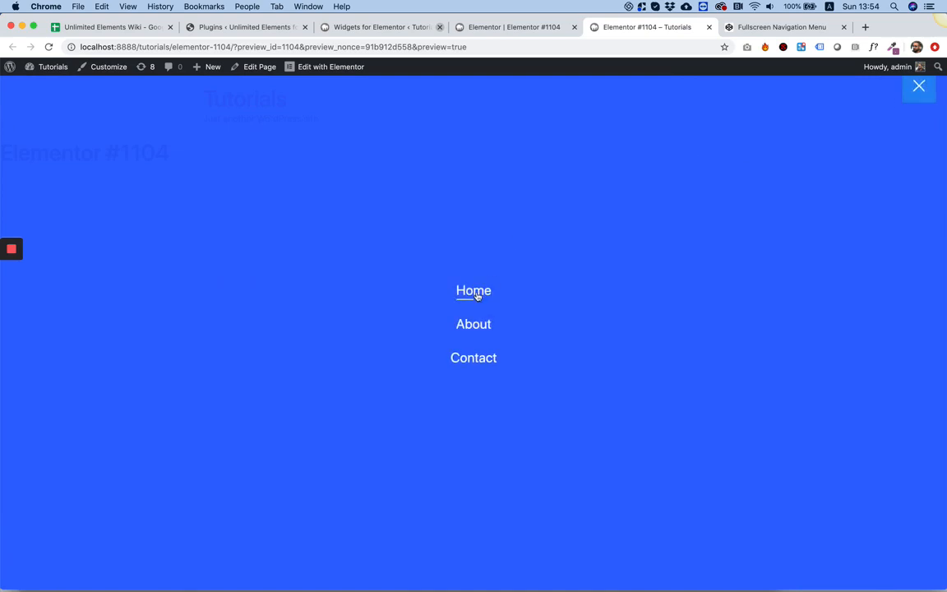
{"action": "mouse_move", "coordinate": [474, 322]}
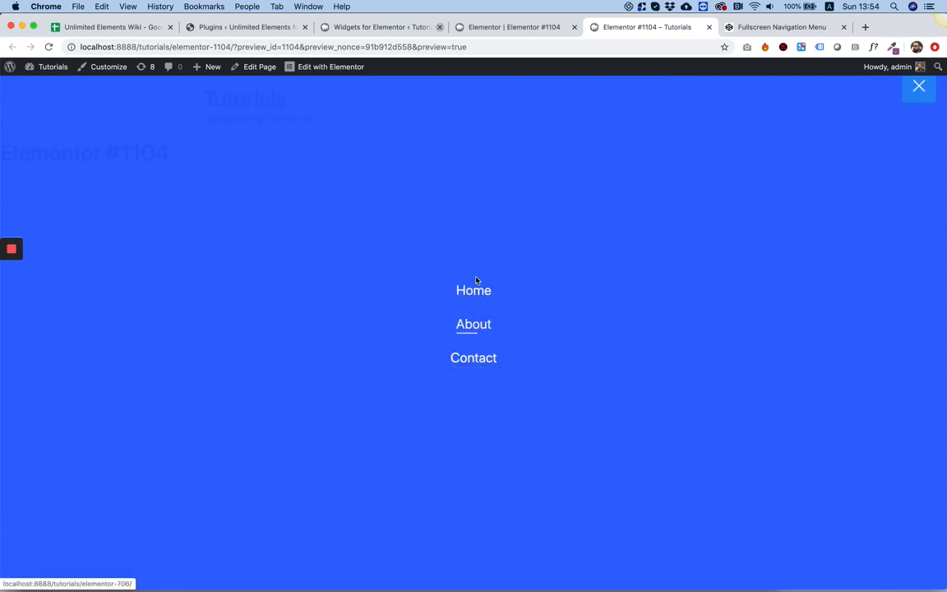